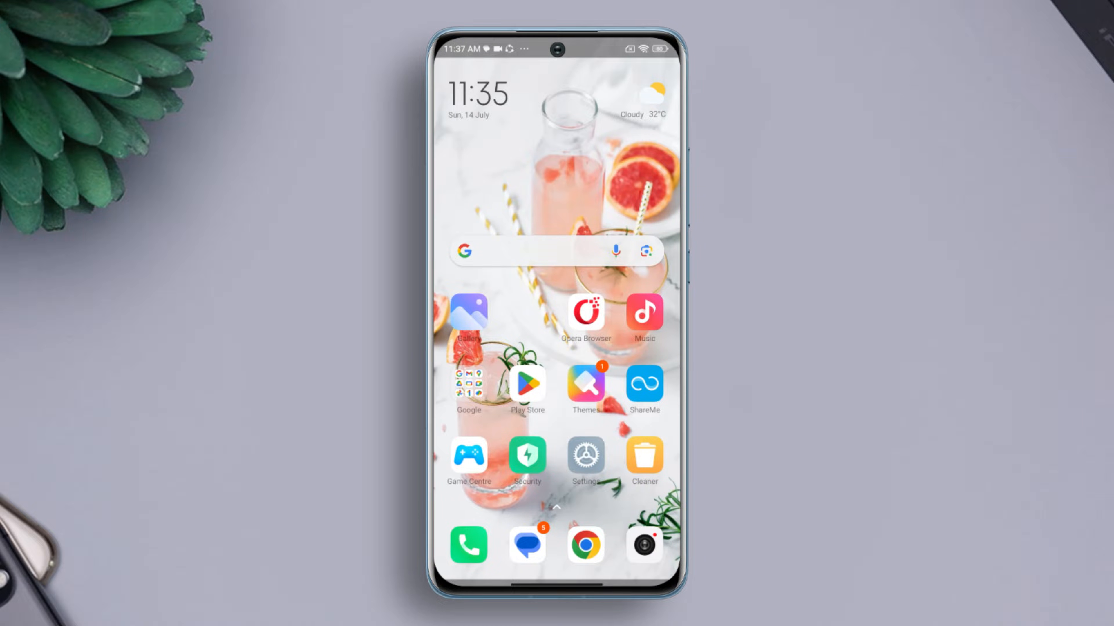
Launch Settings from the home screen and go to About phone
{"action": "left_click", "coordinate": [586, 455]}
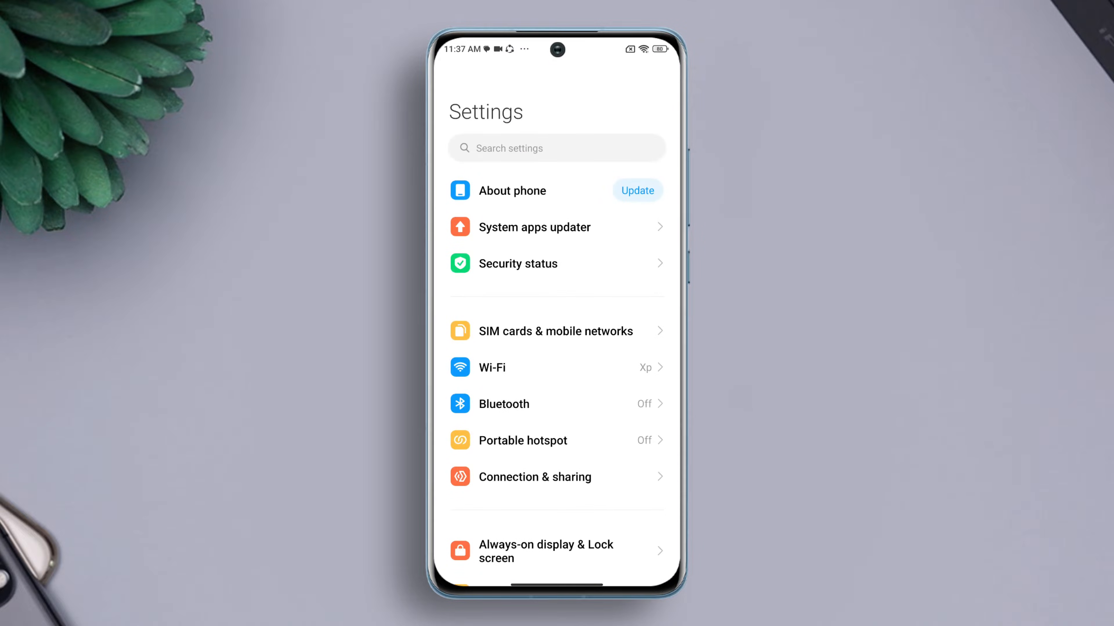
{"action": "left_click", "coordinate": [512, 190]}
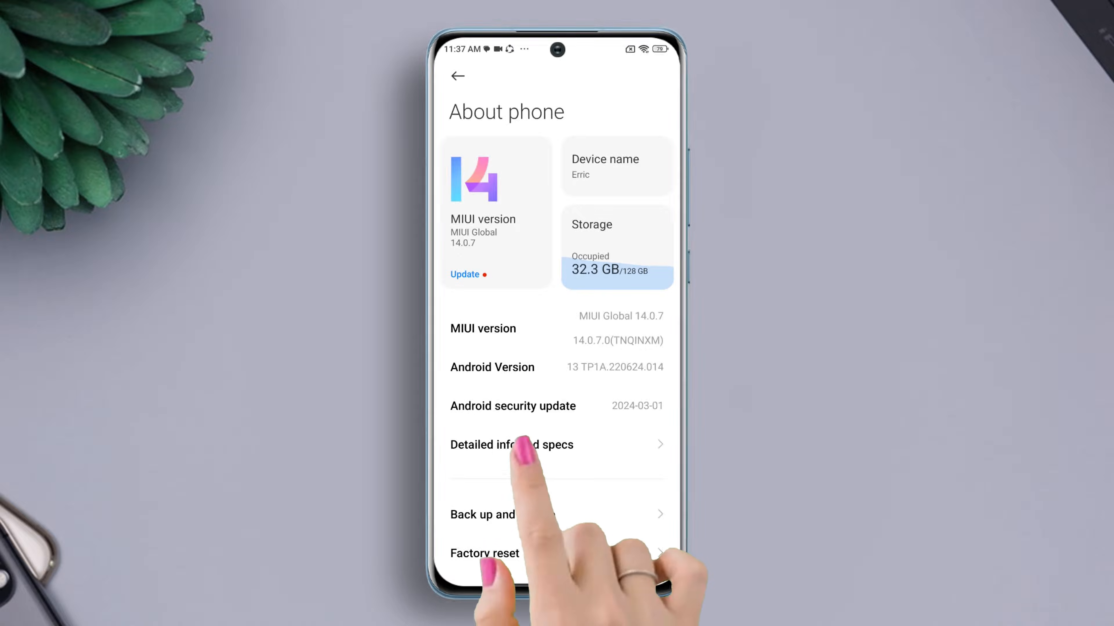
Enter the CIT hardware menu via detailed specs and run Continuous vibration (10s)
{"action": "left_click", "coordinate": [510, 445]}
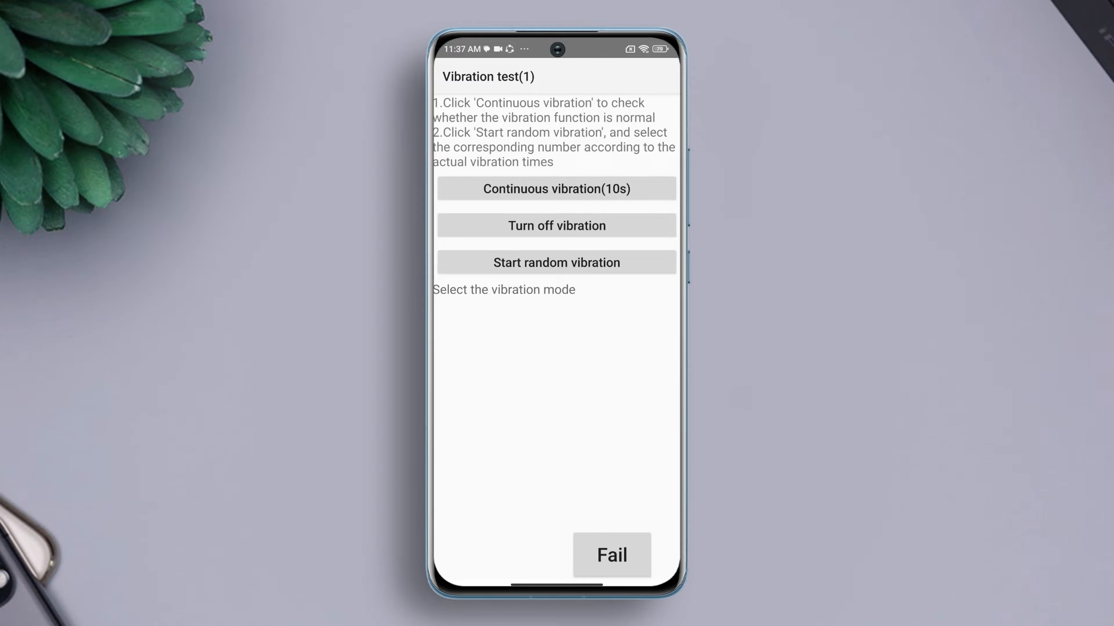
{"action": "left_click", "coordinate": [556, 262]}
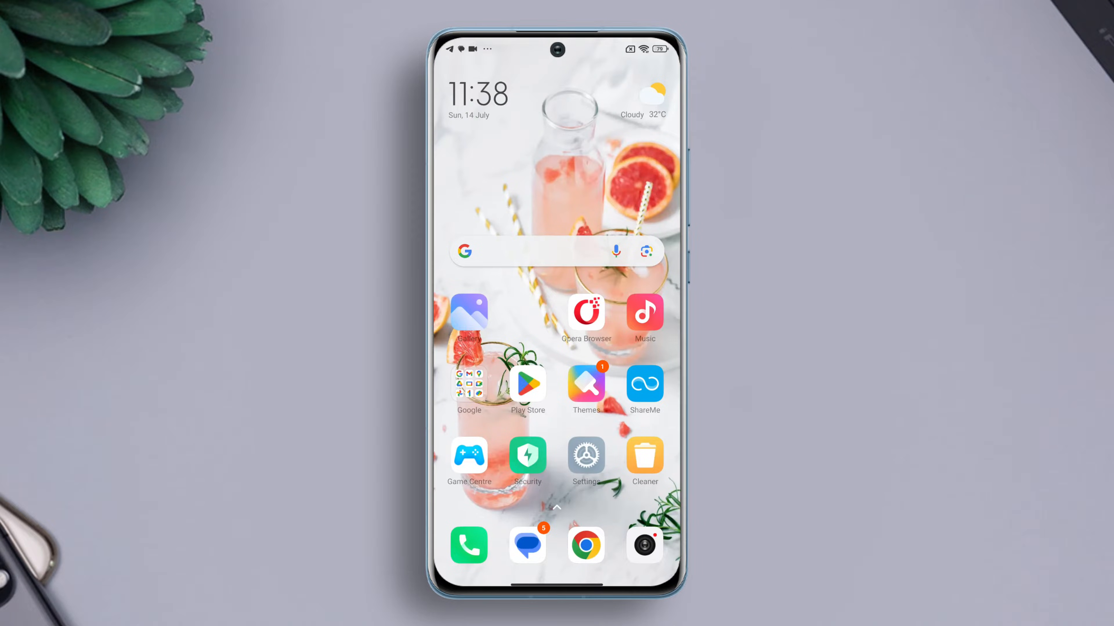
Reach the Vibrate section of Sound & vibration settings
{"action": "left_click", "coordinate": [586, 456]}
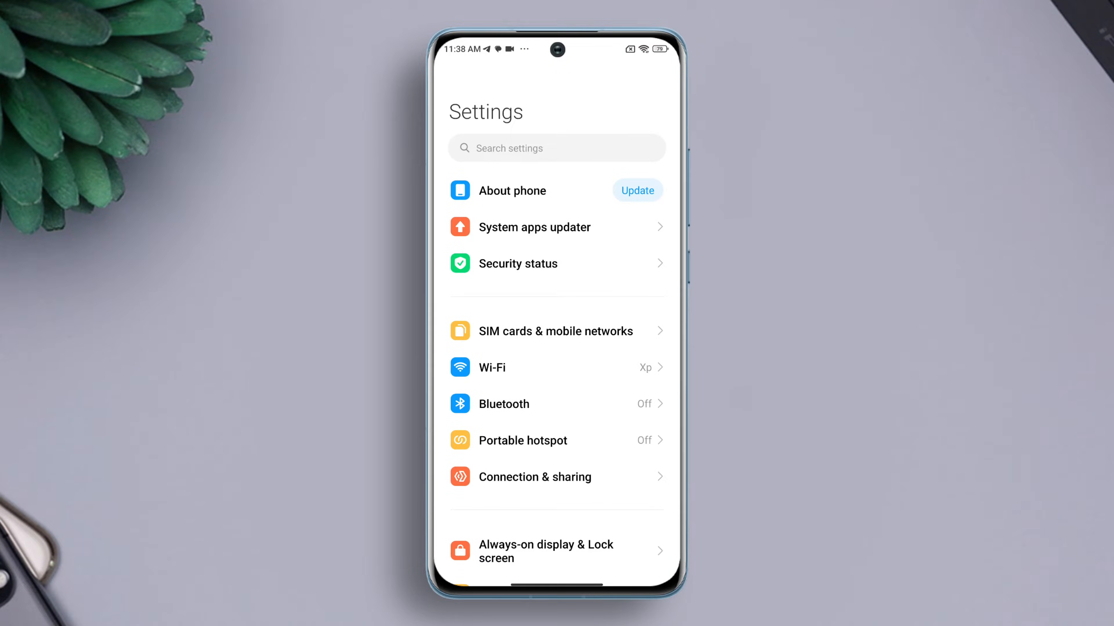
{"action": "scroll", "scroll_direction": "down", "scroll_amount": 3}
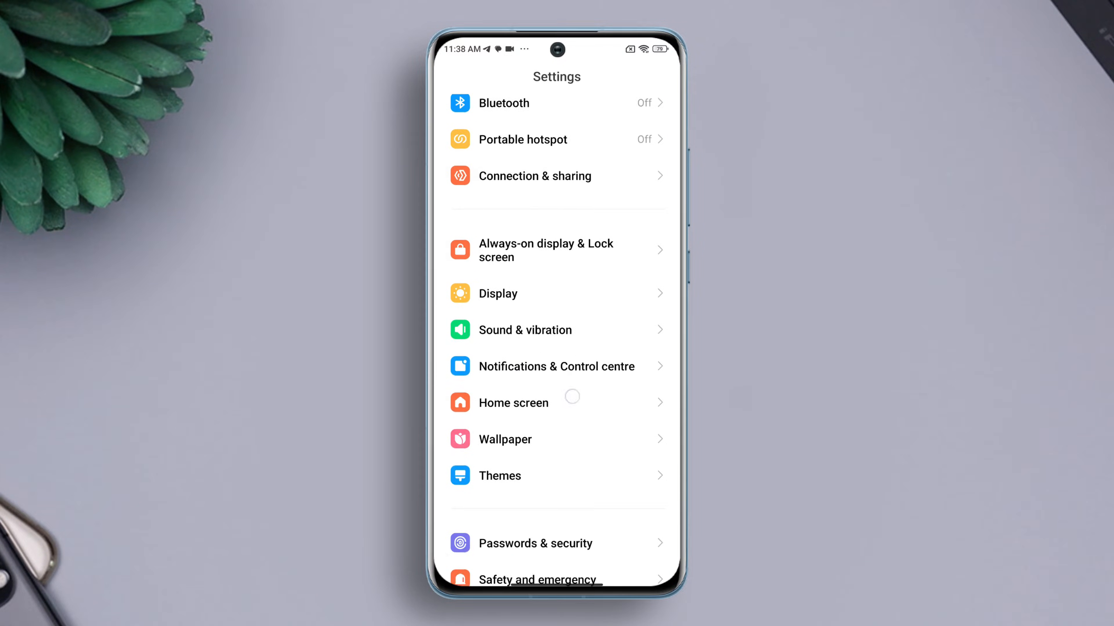
{"action": "left_click", "coordinate": [525, 330]}
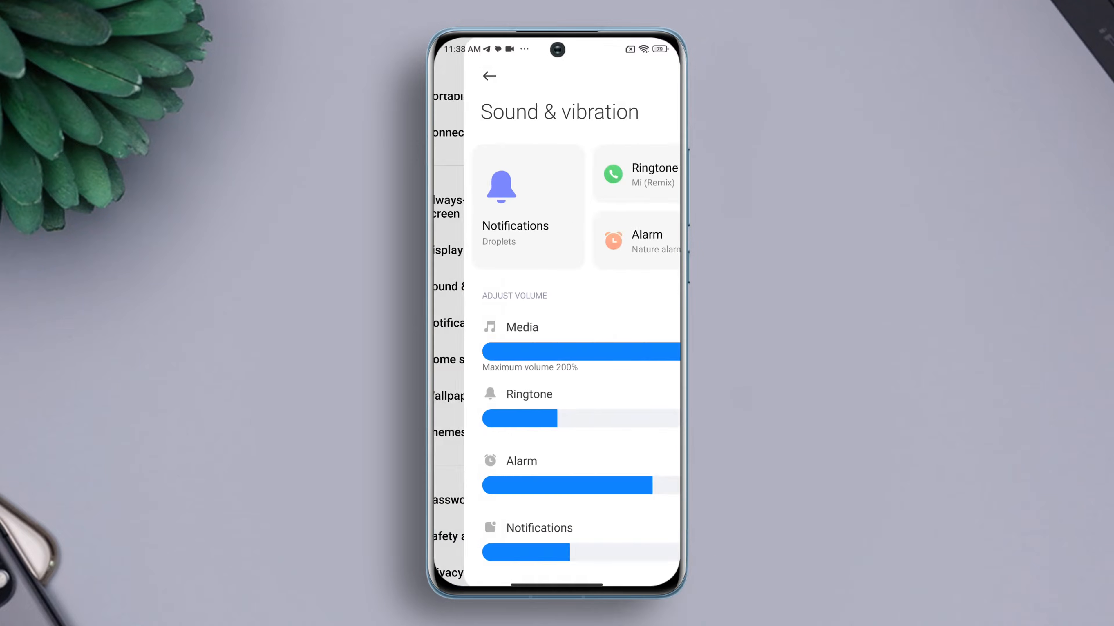
{"action": "scroll", "scroll_direction": "down", "scroll_amount": 3}
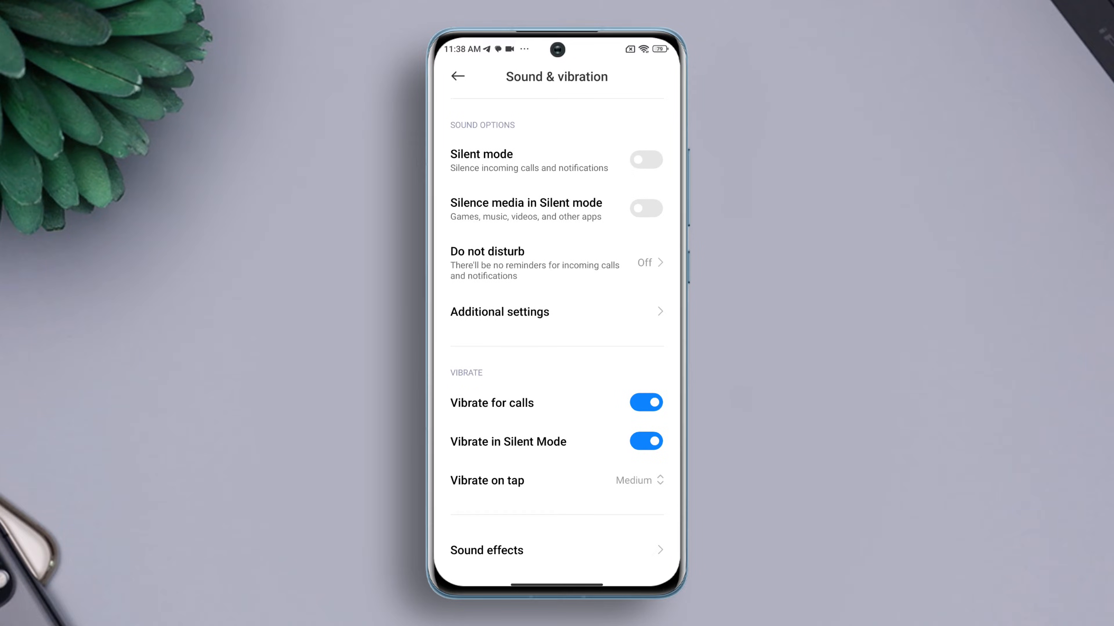
Switch off Vibrate for calls and choose a new Vibrate on tap level
{"action": "left_click", "coordinate": [645, 402]}
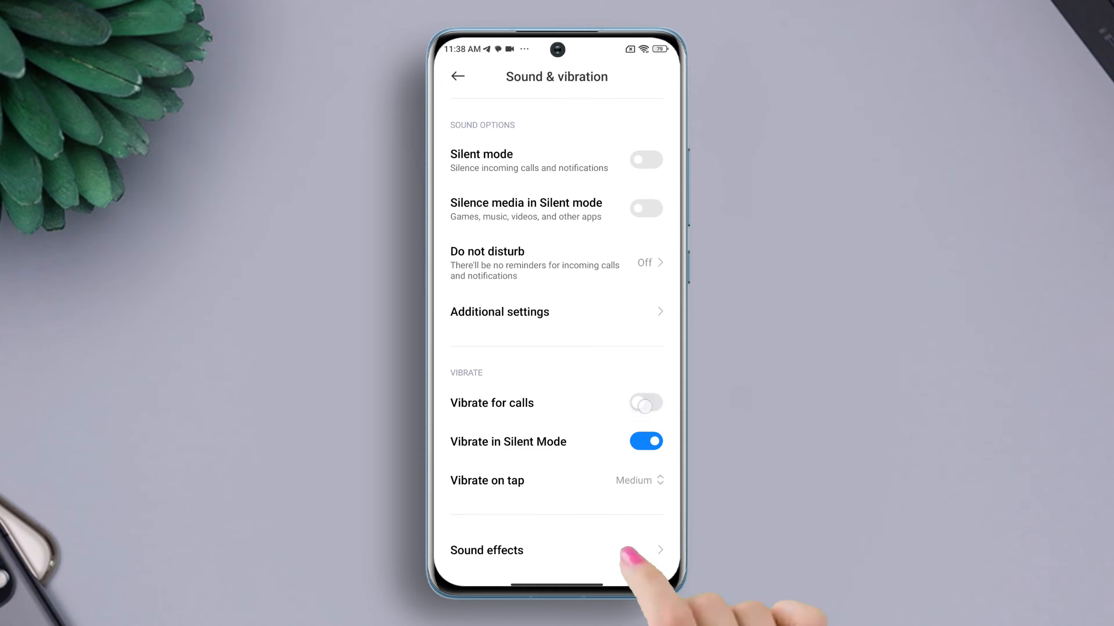
{"action": "left_click", "coordinate": [645, 403]}
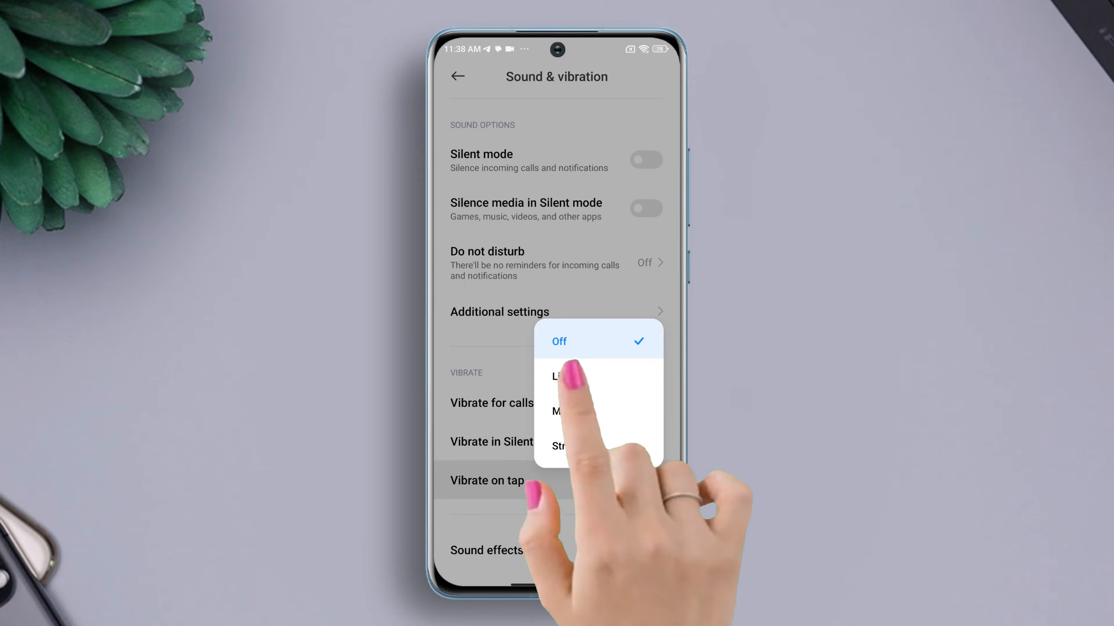
{"action": "left_click", "coordinate": [568, 377]}
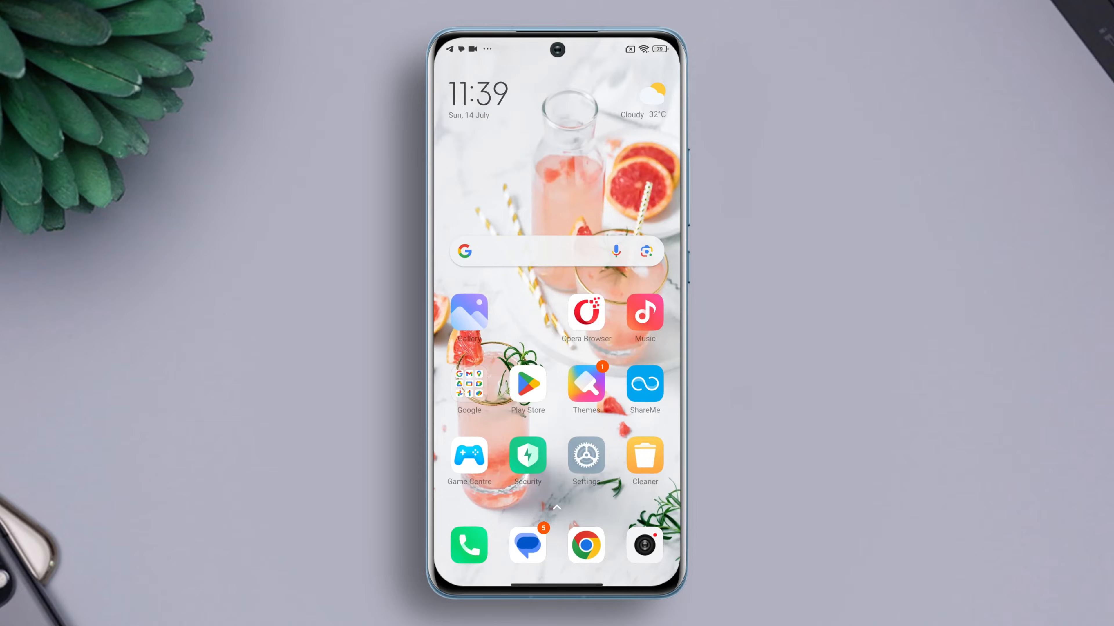
Reopen Settings from the app drawer, go to About phone and scroll to Factory reset
{"action": "scroll", "scroll_direction": "up", "scroll_amount": 3}
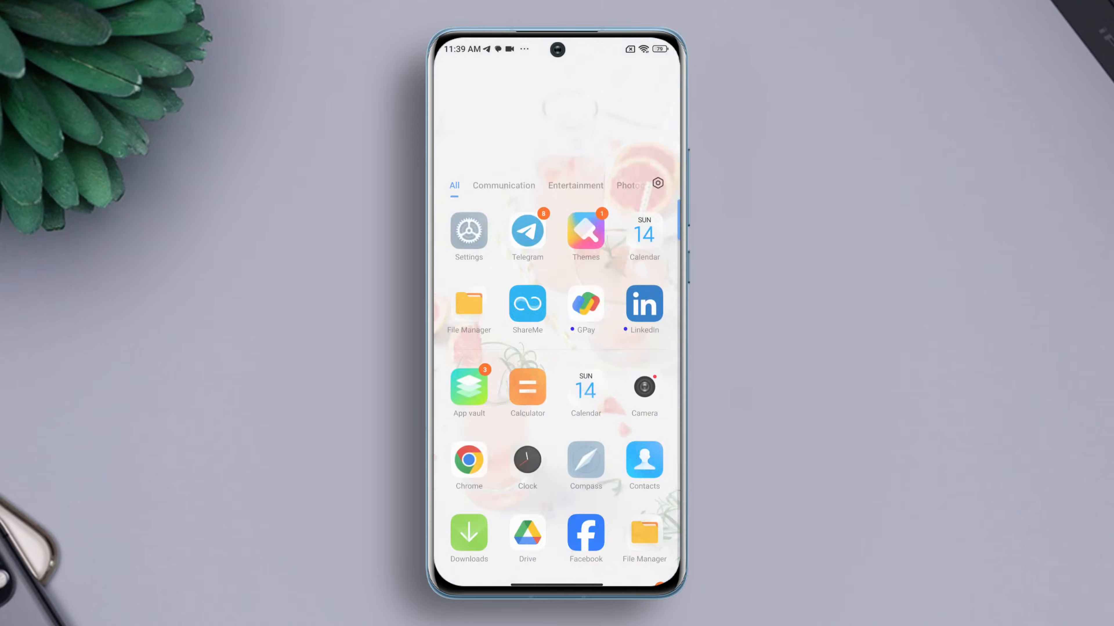
{"action": "left_click", "coordinate": [468, 231]}
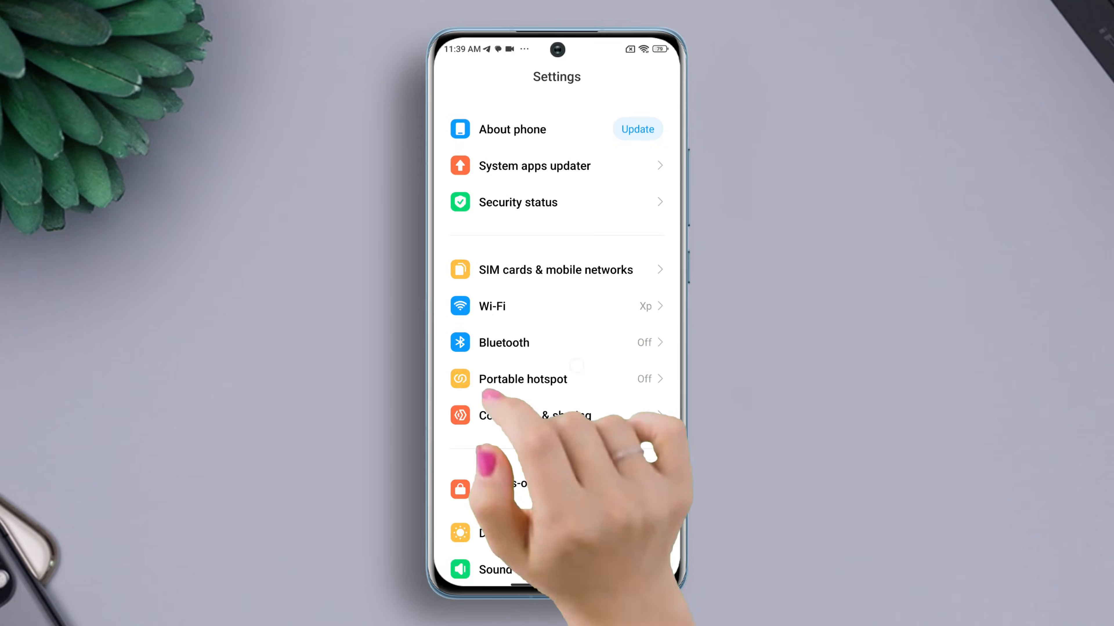
{"action": "left_click", "coordinate": [512, 129]}
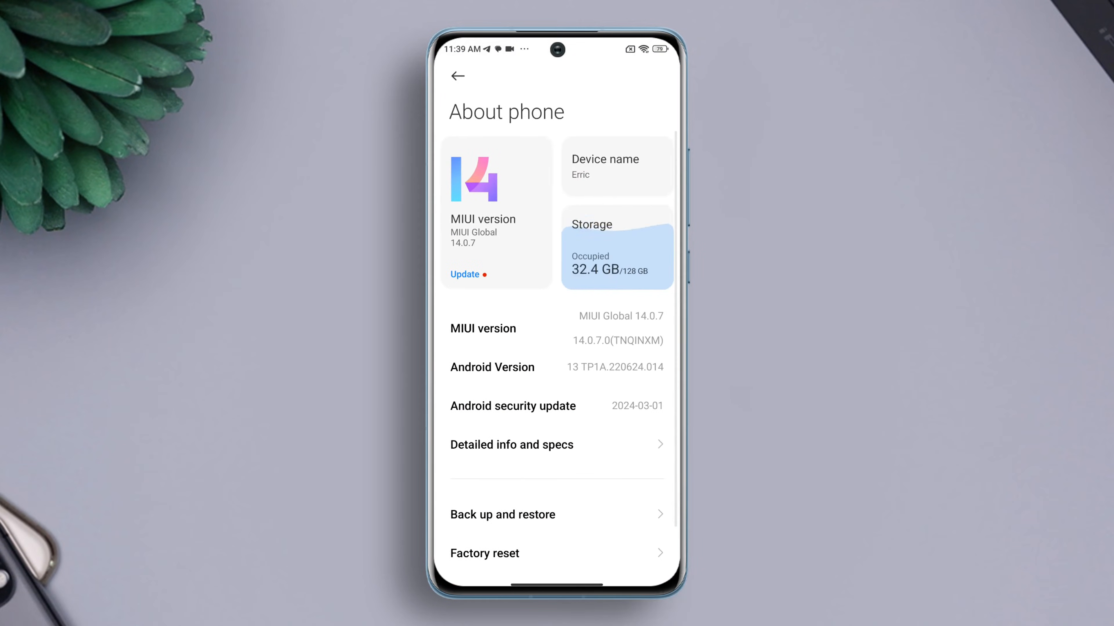
{"action": "scroll", "scroll_direction": "down", "scroll_amount": 3}
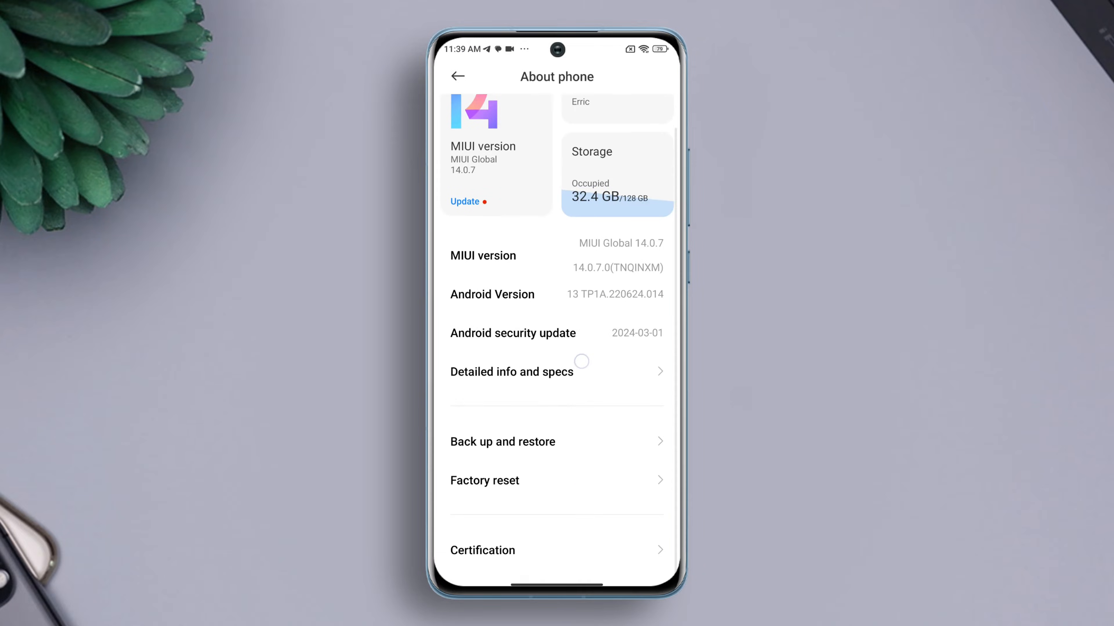